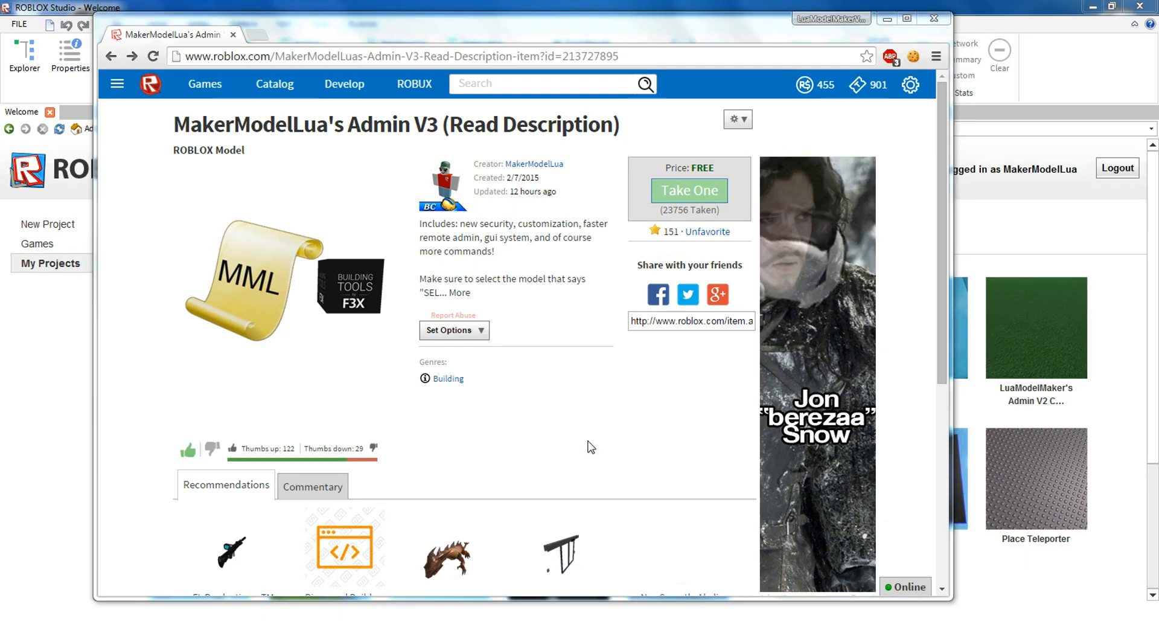
mouse_move(558, 437)
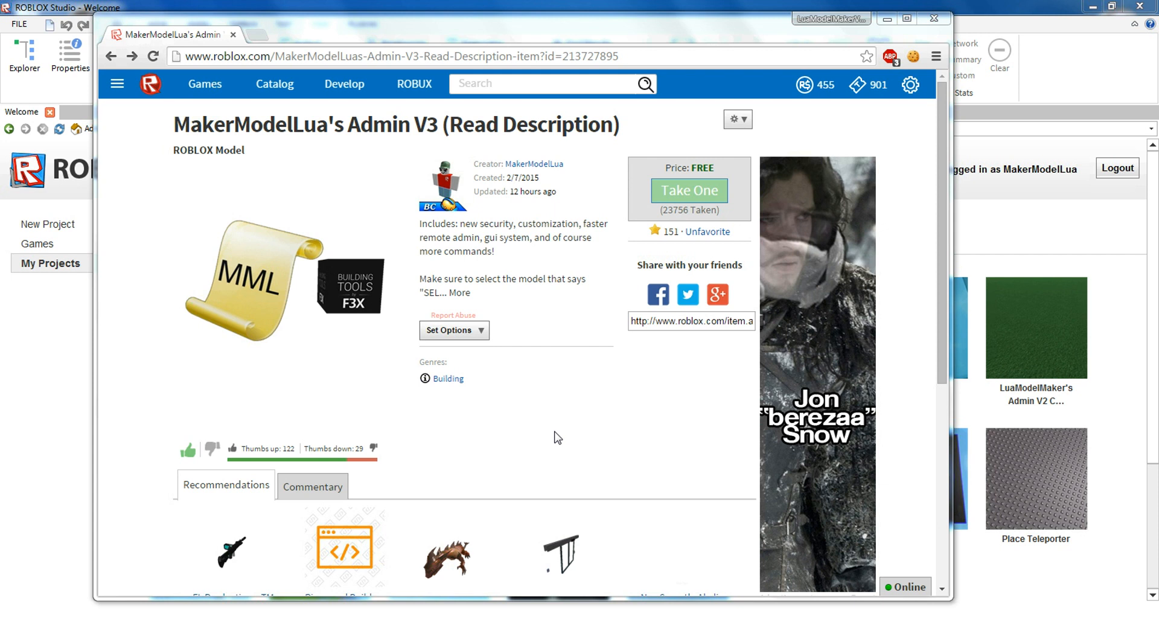
mouse_move(643, 408)
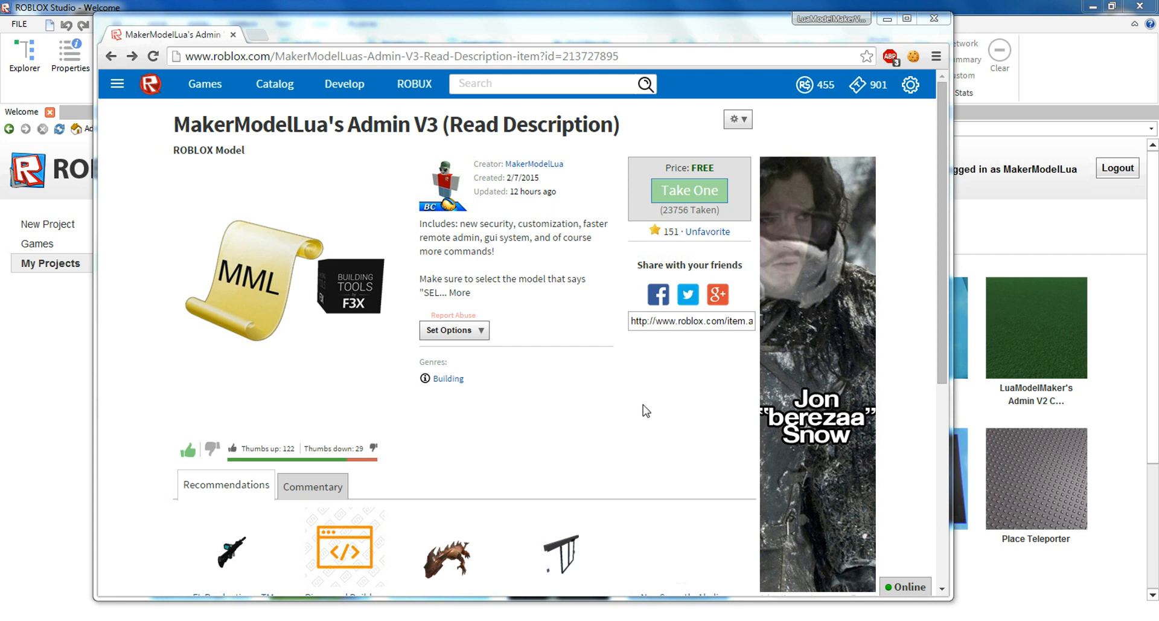
mouse_move(642, 207)
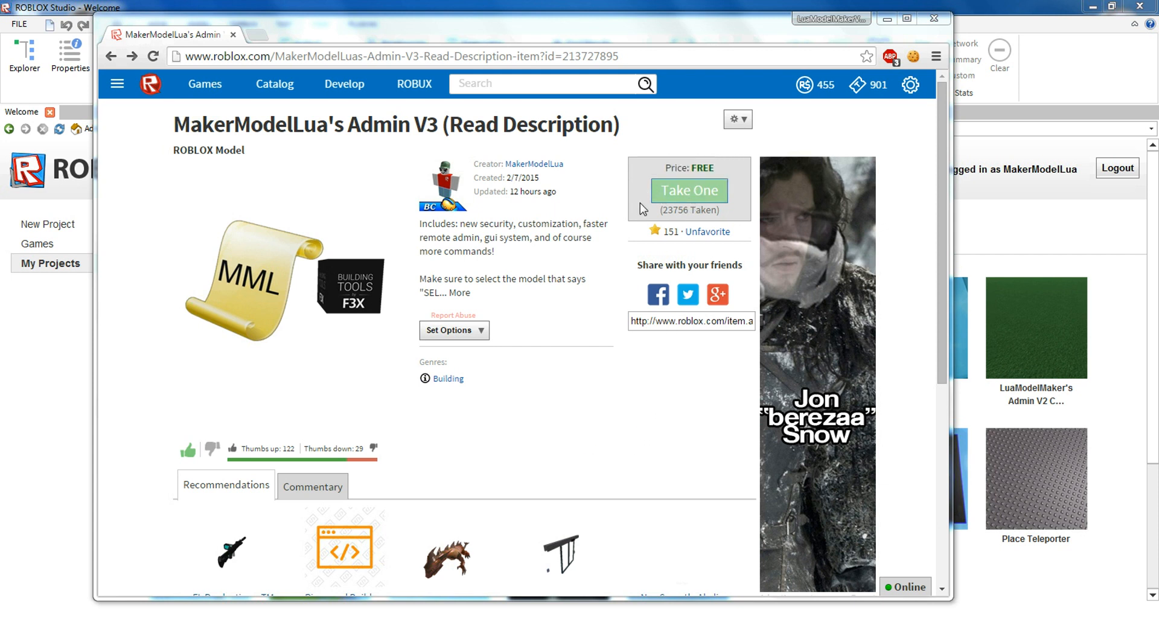
mouse_move(618, 250)
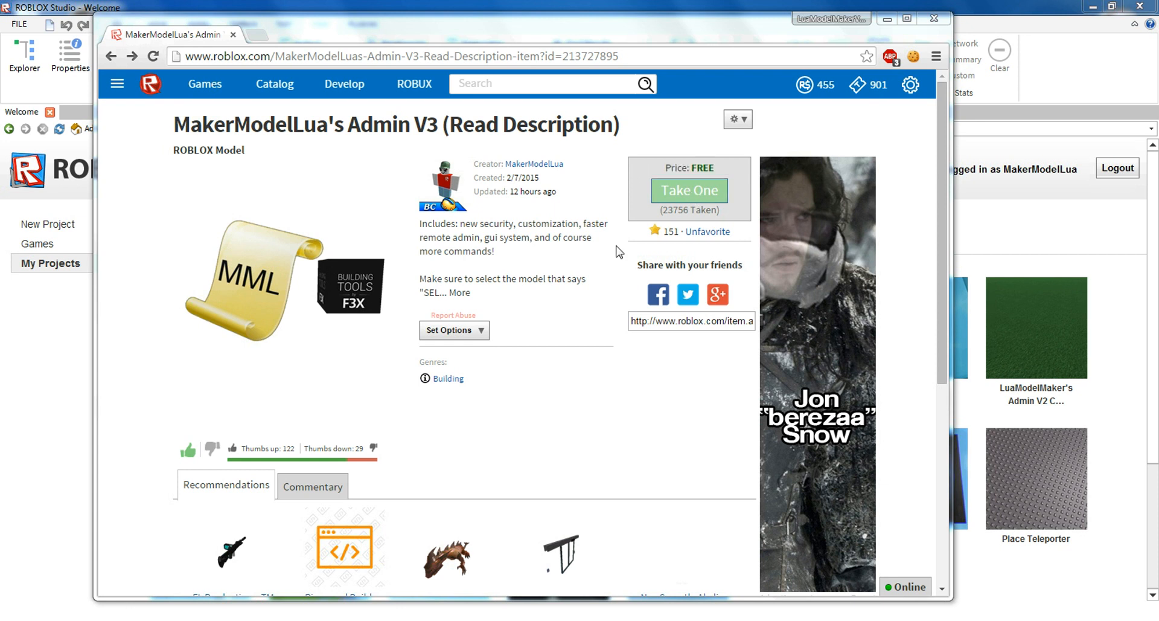
mouse_move(65, 354)
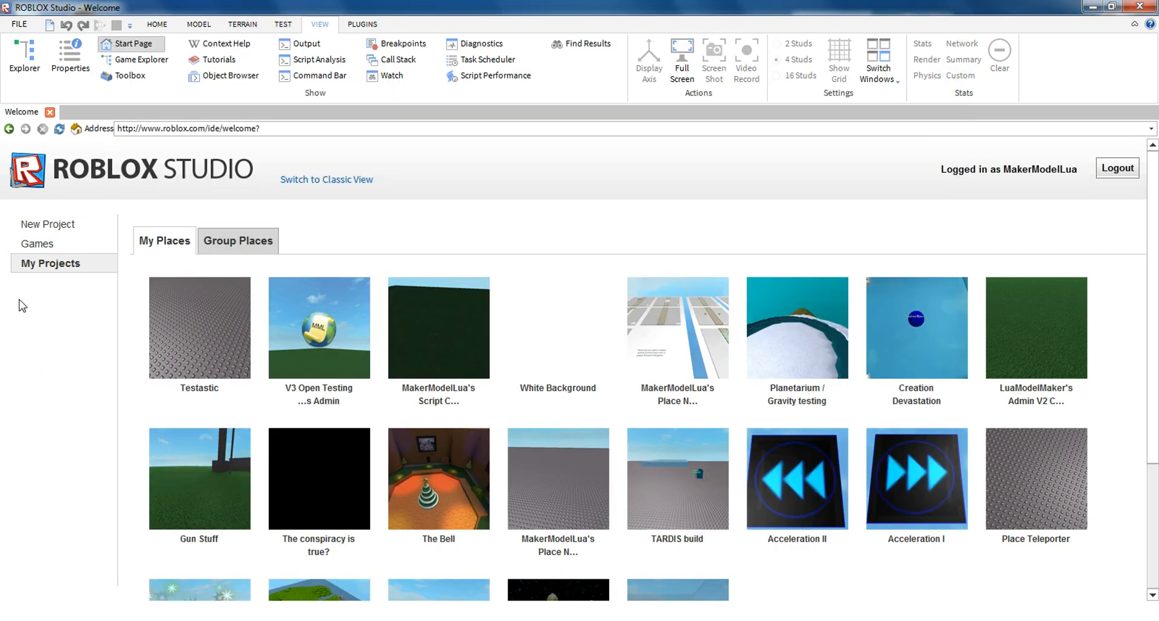
- Open the Testastic place from My Projects for editing
left_click(198, 325)
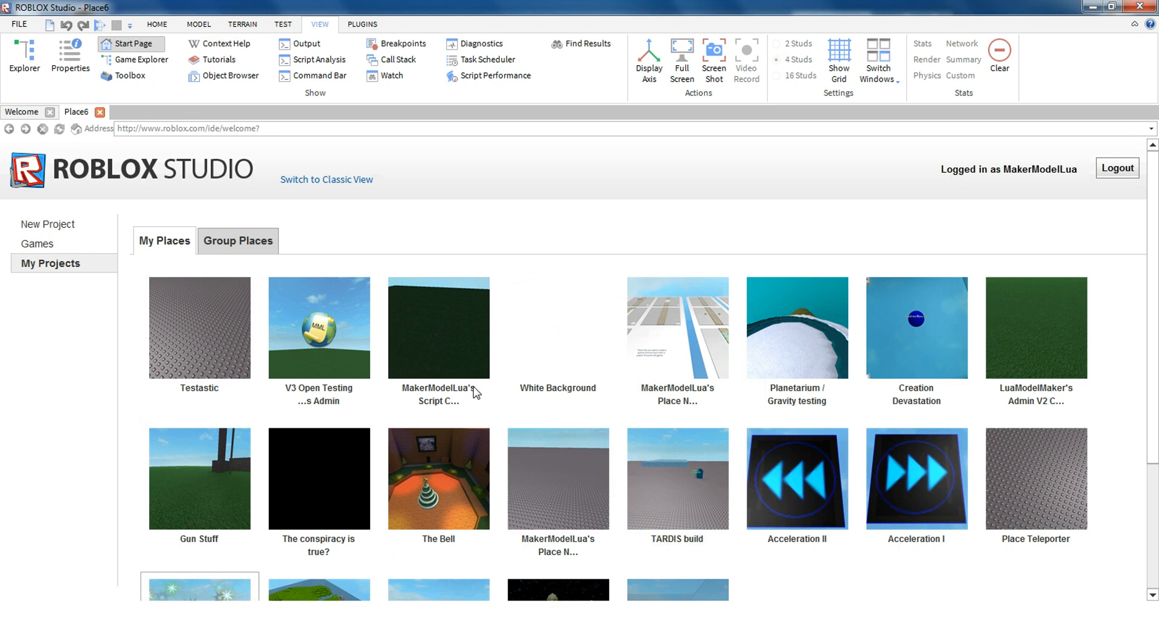
double_click(199, 327)
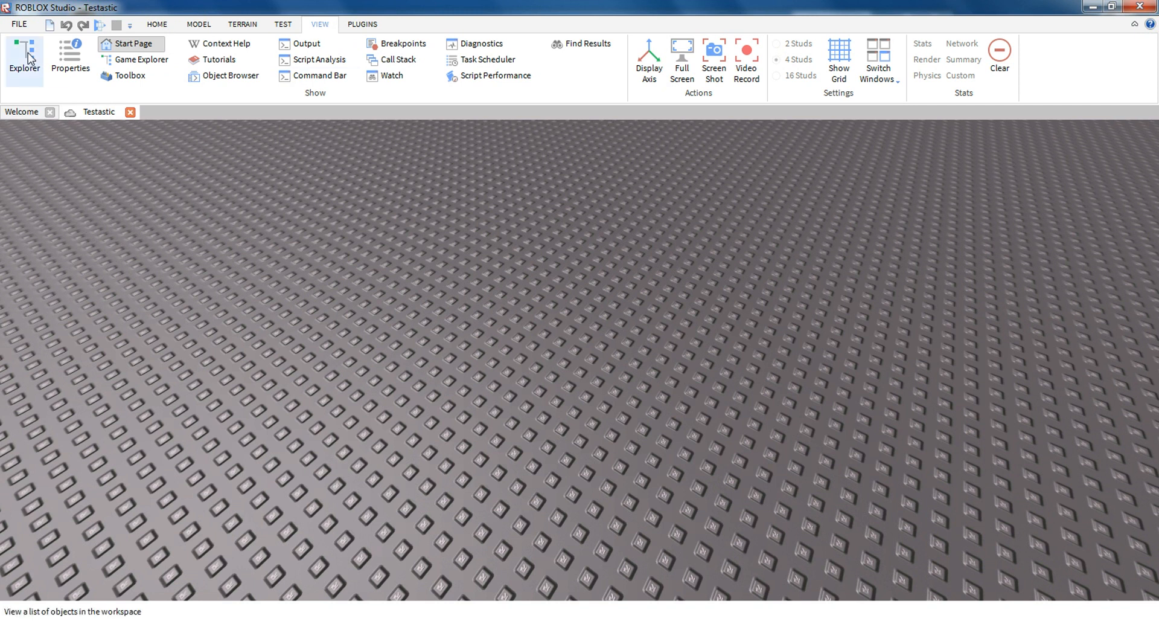
- Show Explorer and the saved-models Toolbox and insert the Admin V3 model into the place
left_click(22, 52)
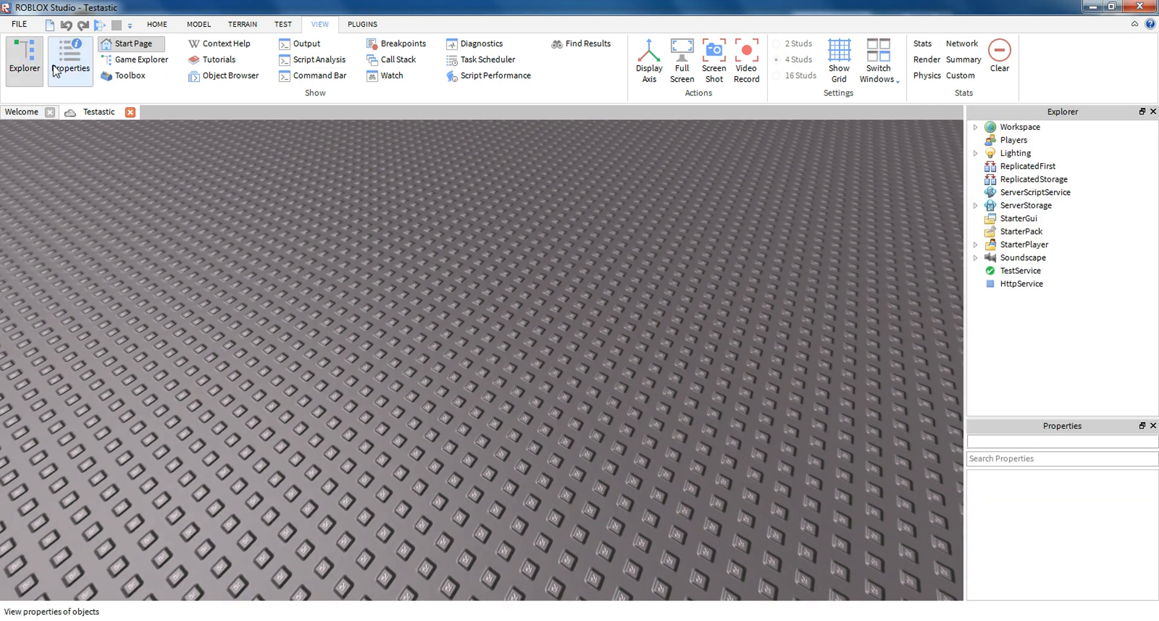
left_click(128, 75)
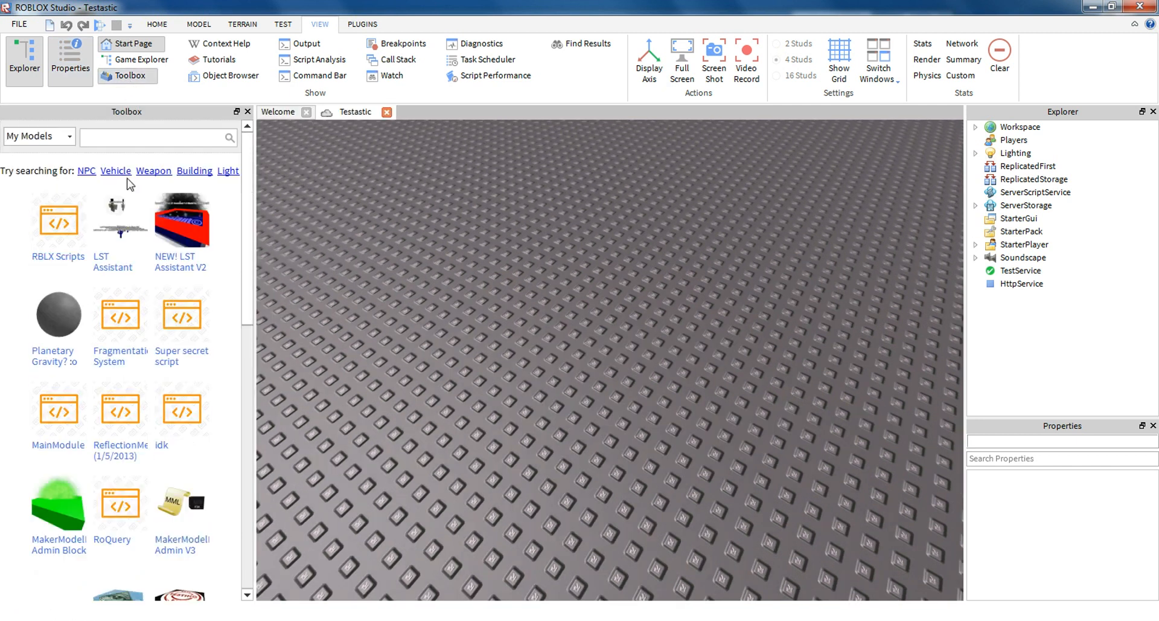
mouse_move(58, 142)
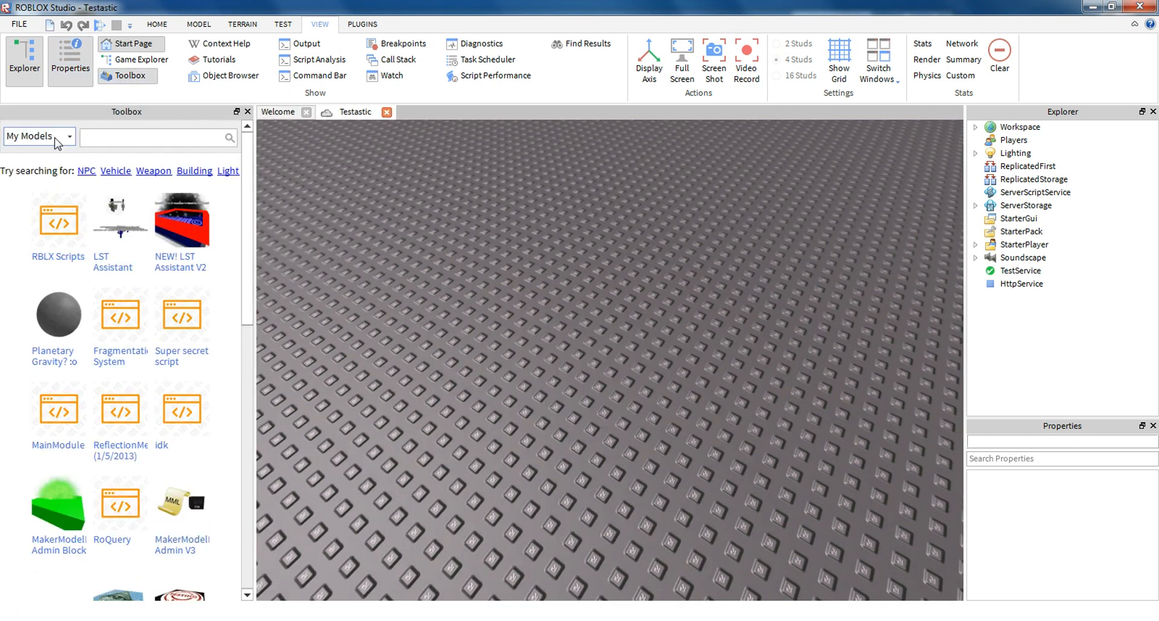
mouse_move(103, 229)
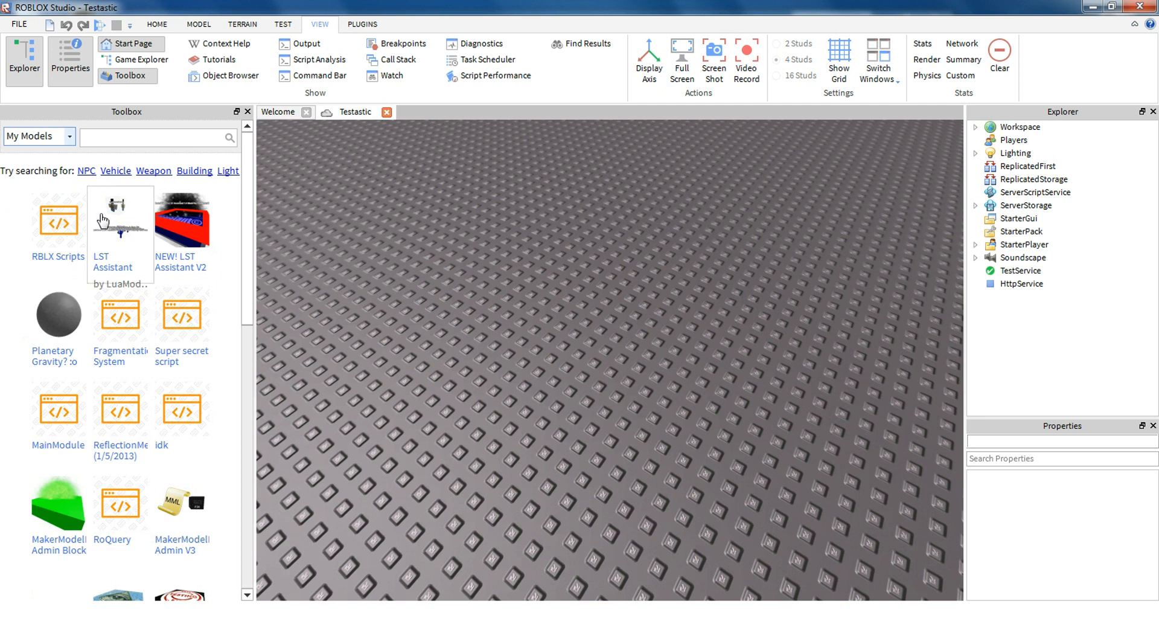
scroll("down", 3)
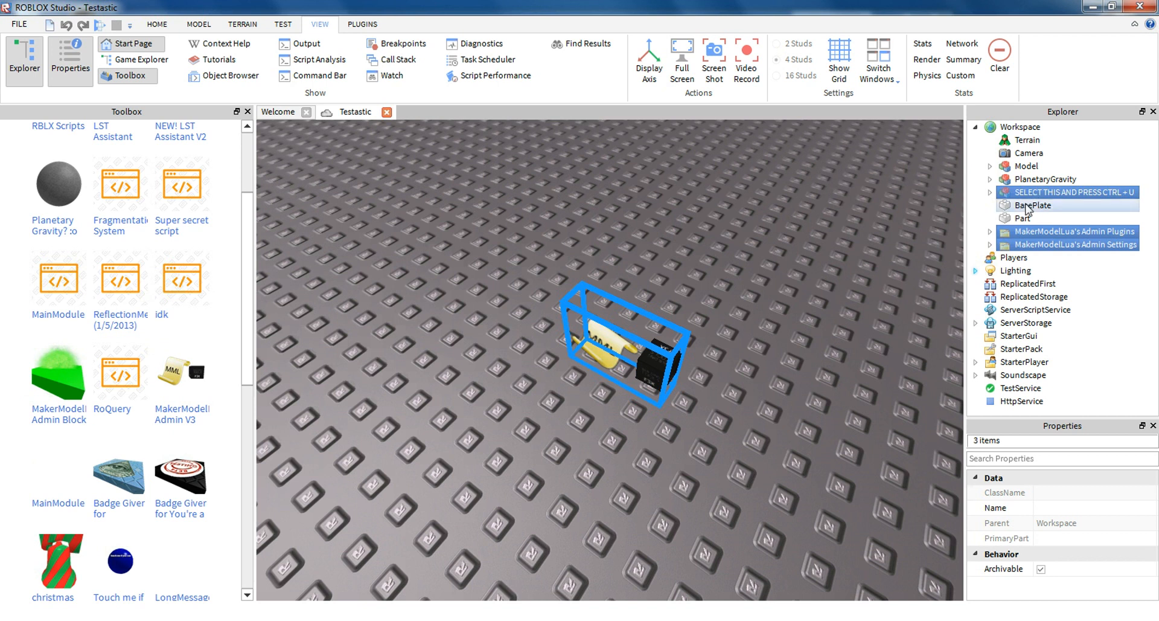
left_click(1041, 205)
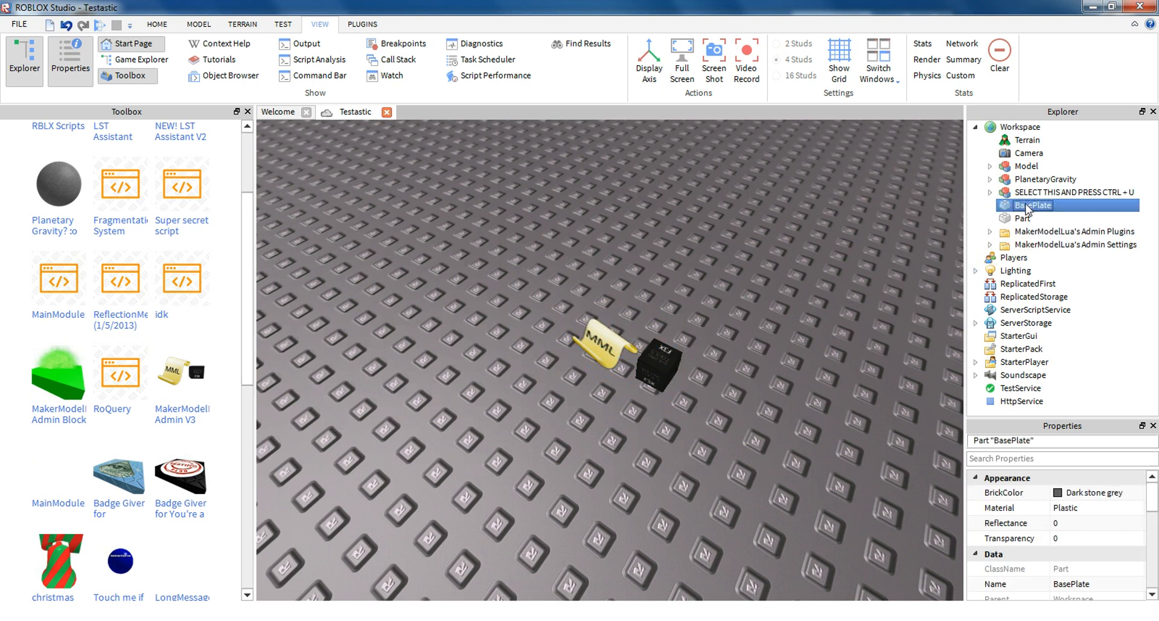
- Ungroup the inserted admin model so its contents sit directly in Workspace
left_click(1076, 192)
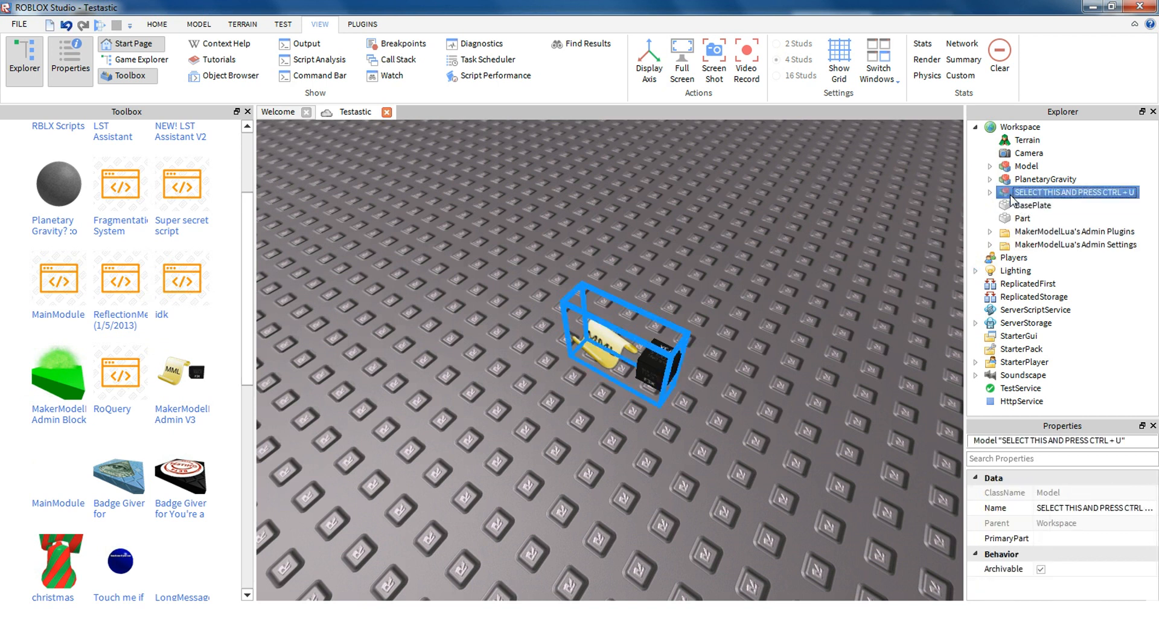
right_click(1073, 192)
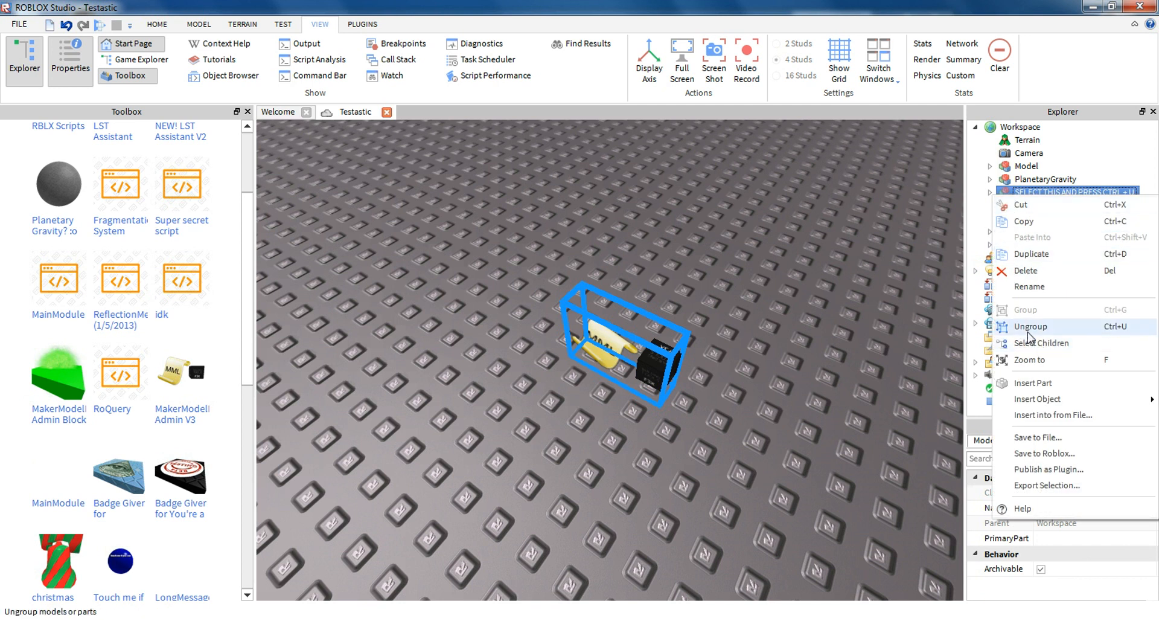
left_click(1031, 326)
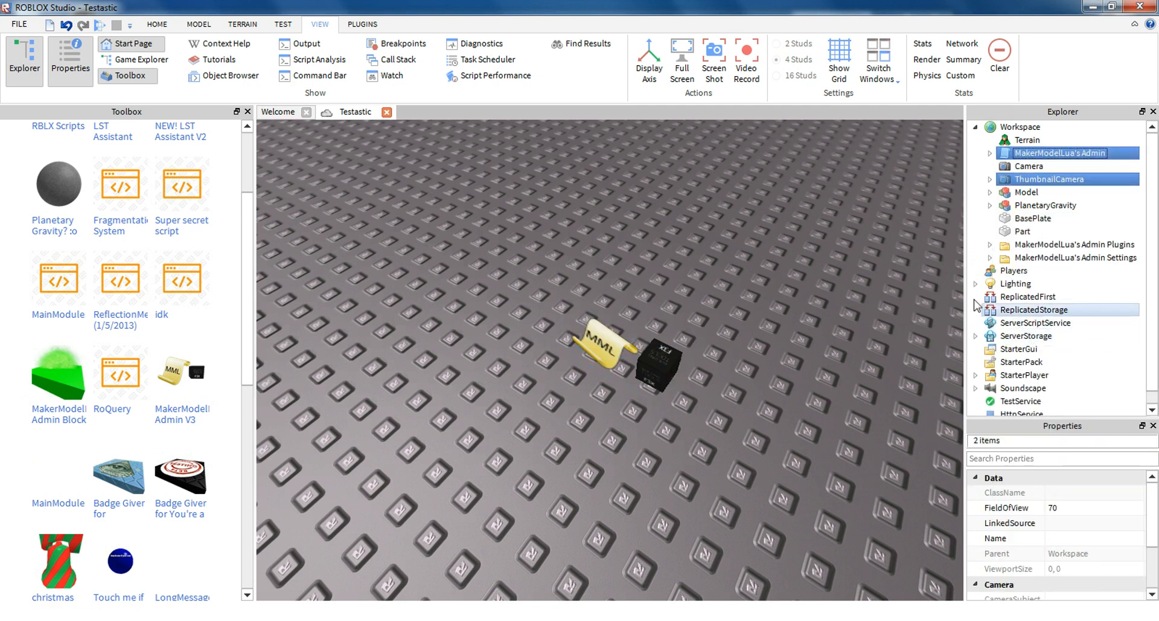
- Locate the Owner rank inside MakerModelLua's Admin Settings > Ranks in Explorer
left_click(1051, 179)
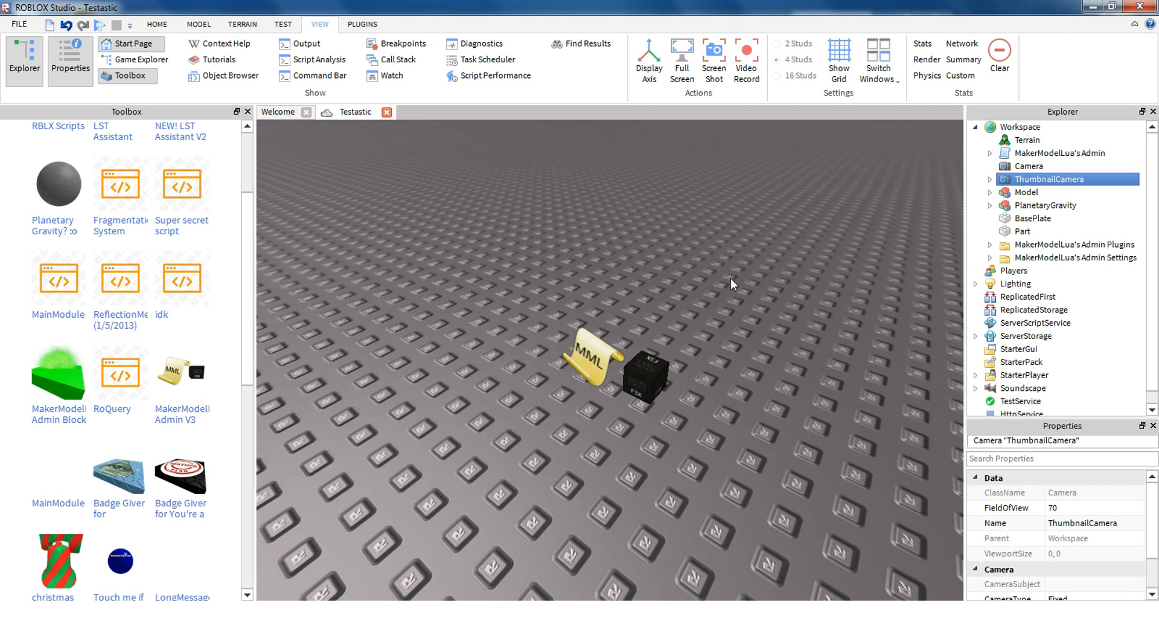
mouse_move(864, 279)
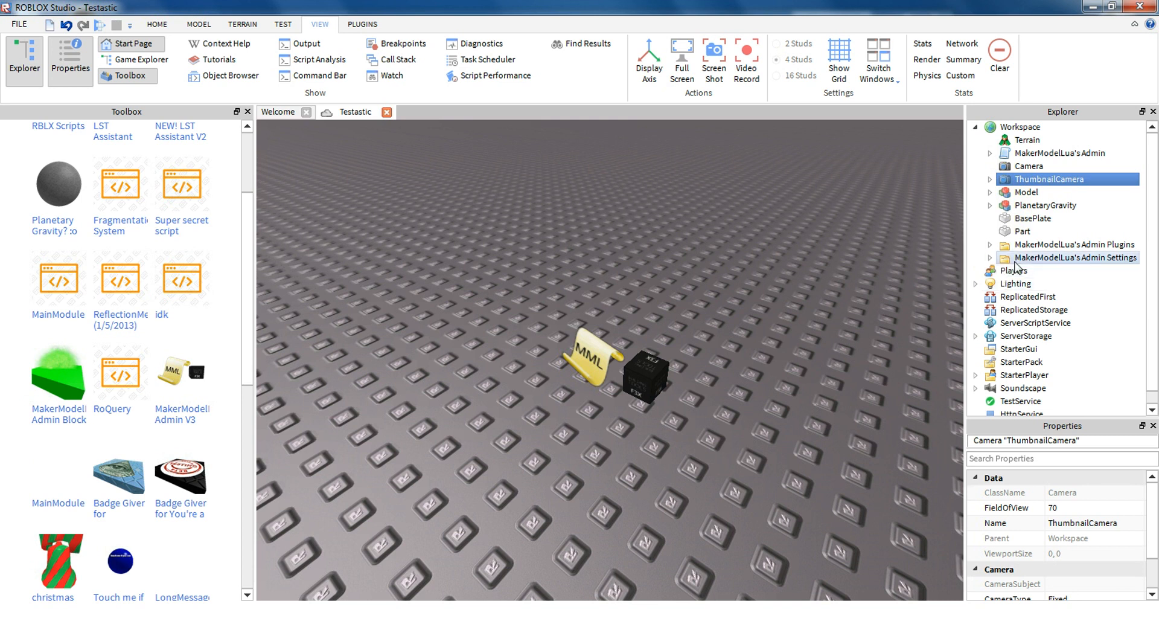
left_click(1077, 257)
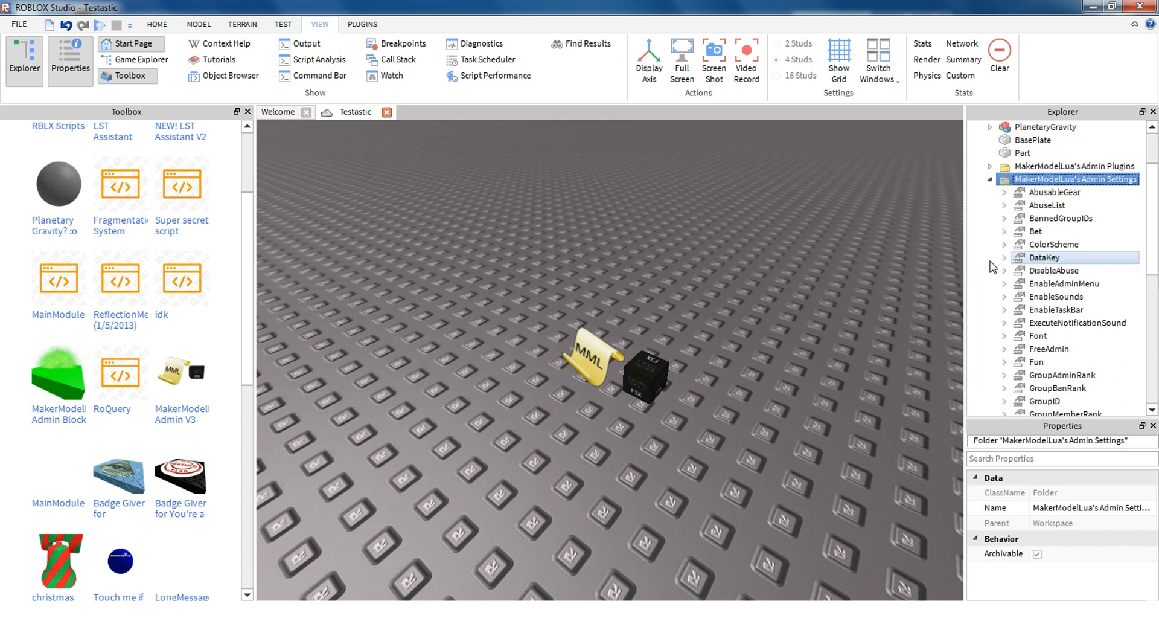
scroll("down", 3)
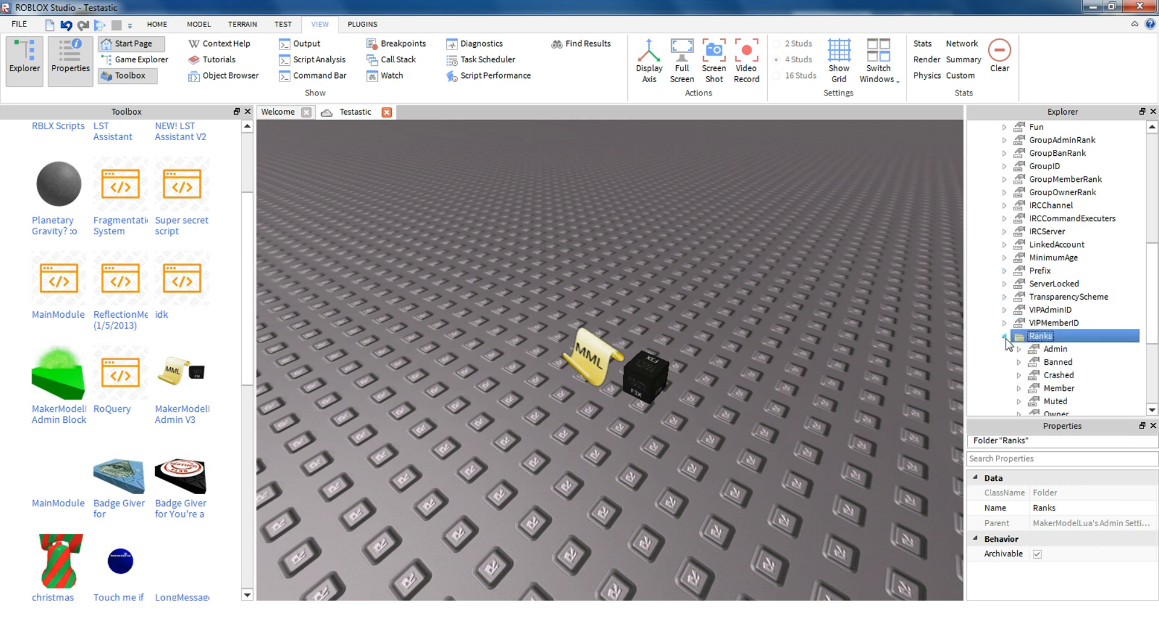
scroll("down", 3)
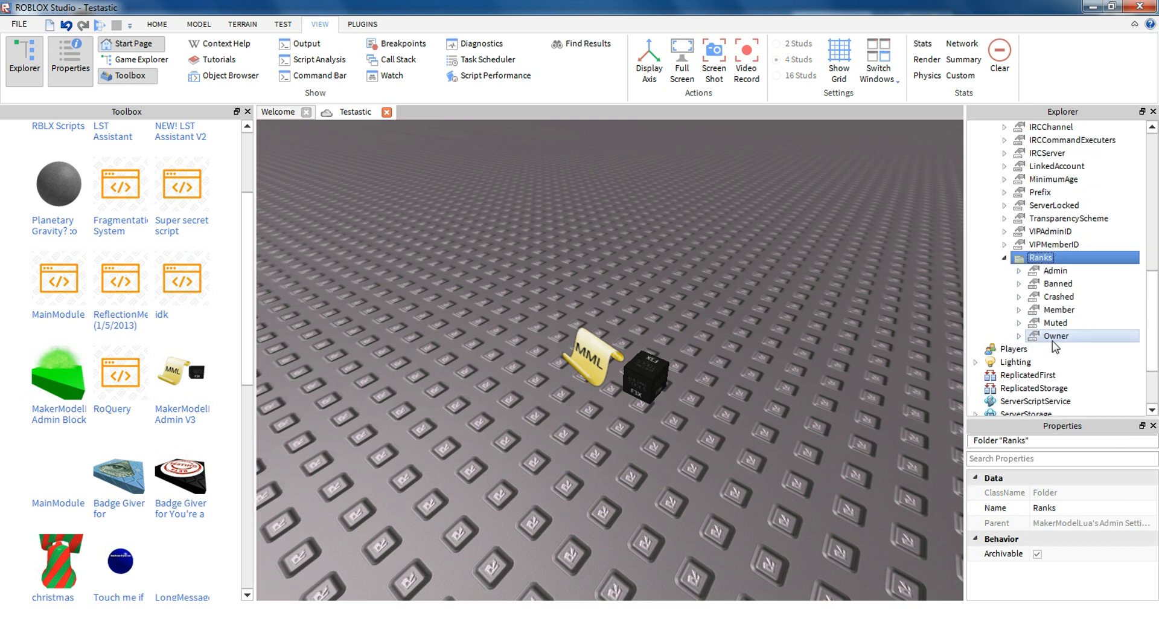
left_click(1059, 296)
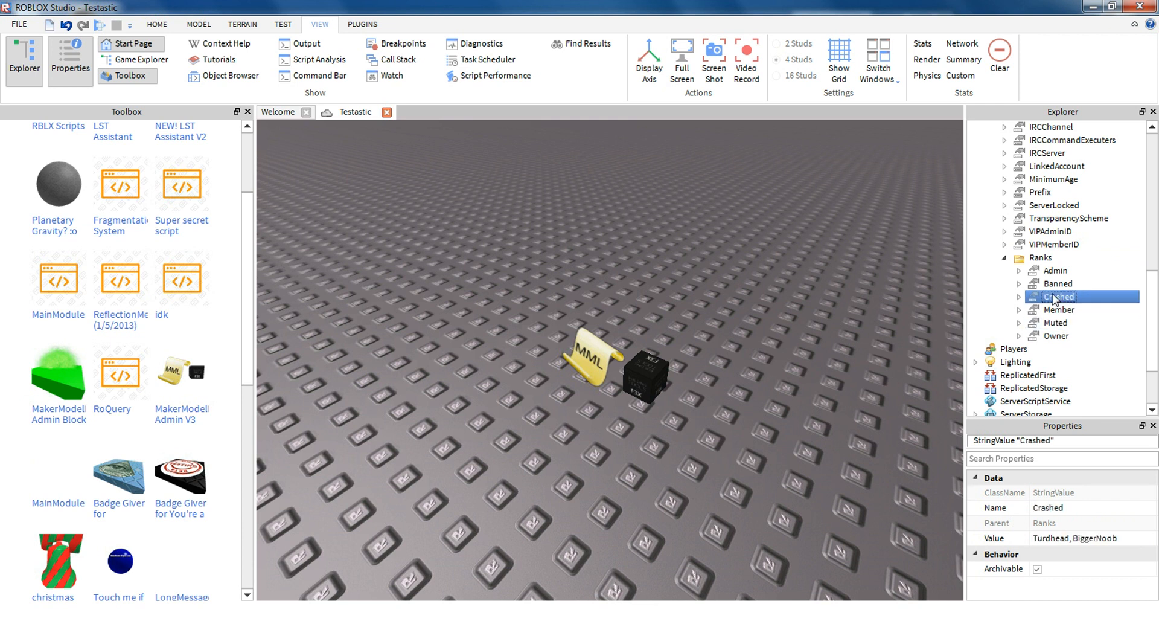
left_click(1057, 335)
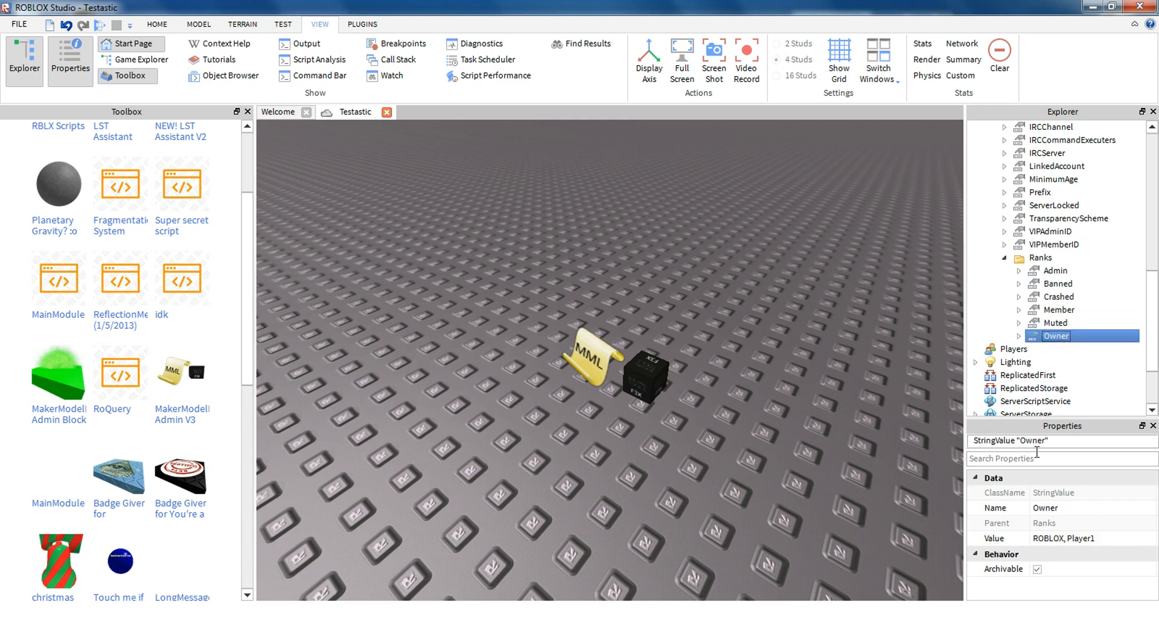
- Append ",HitHere" to the Owner rank's Value so it reads ROBLOX, Player1, HitHere
left_click(1072, 538)
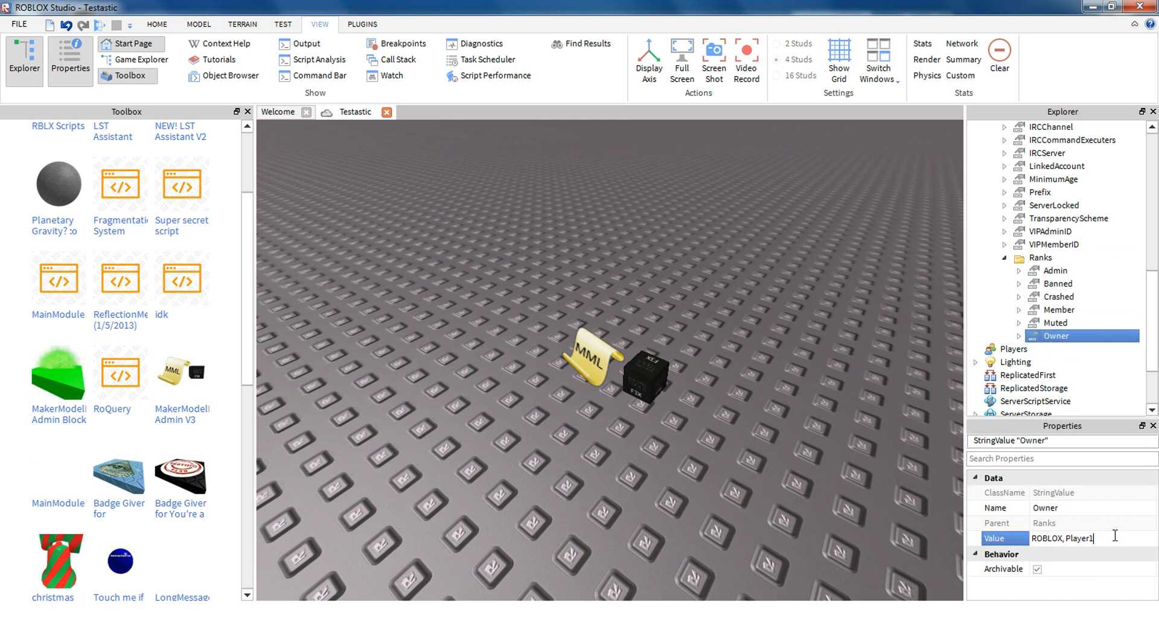
type(",")
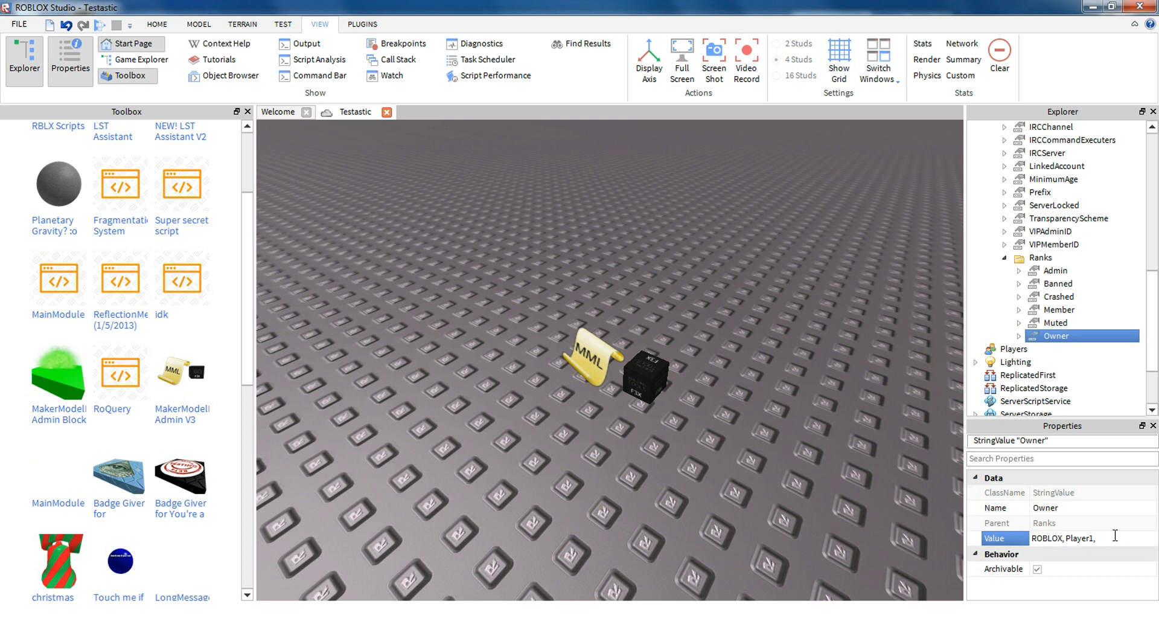
type("HitHere")
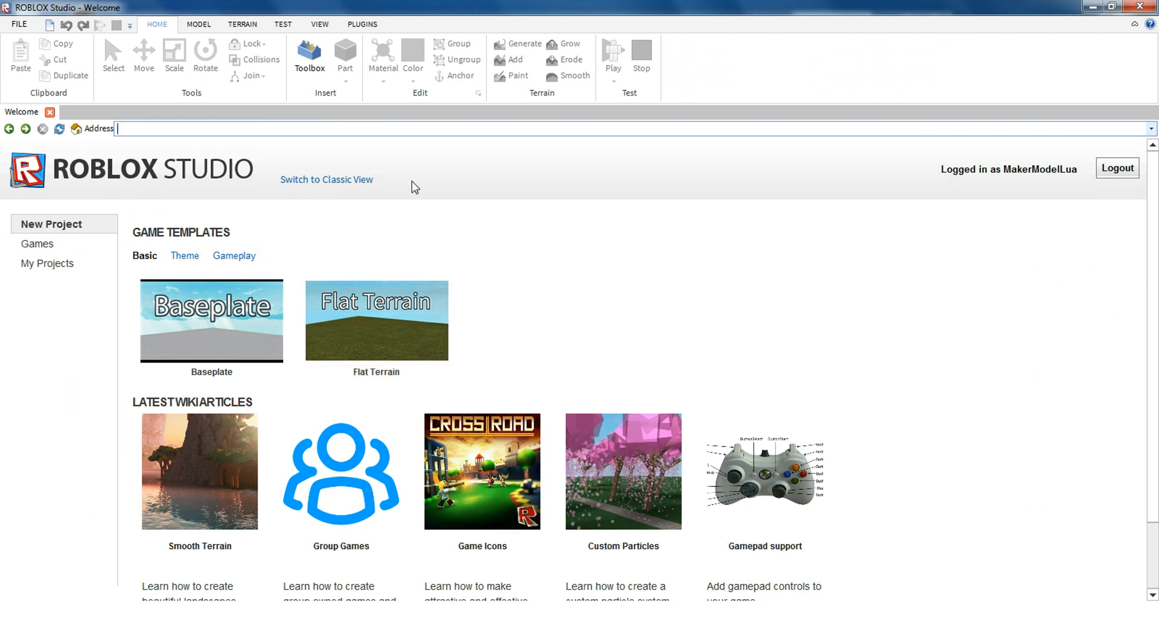
- Install MakerModelLua's Admin Plugin from its Roblox page (id=242781551) and confirm
type("http://www.roblox.com/MakerModelLuas-Admin-Plugin-item?id=242781551")
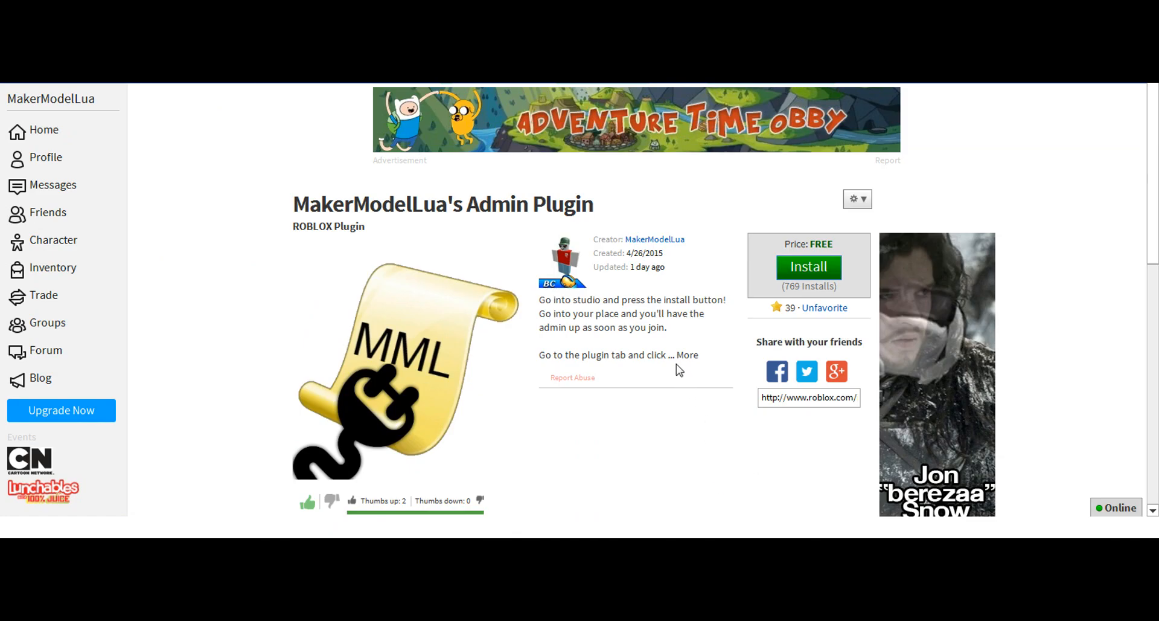
left_click(809, 266)
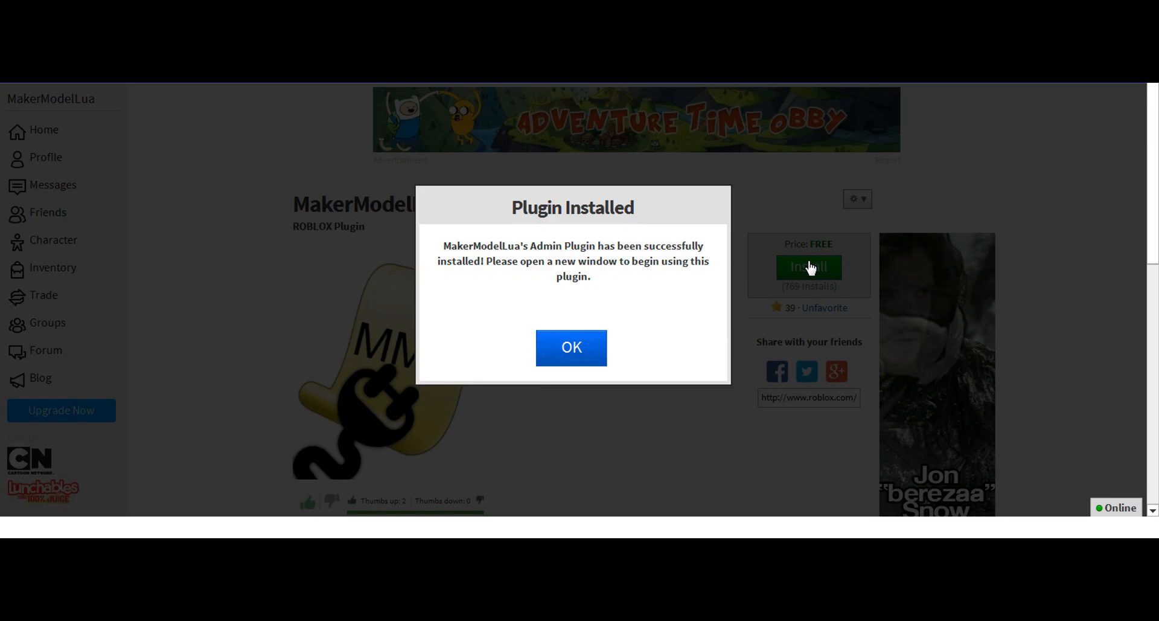
mouse_move(562, 324)
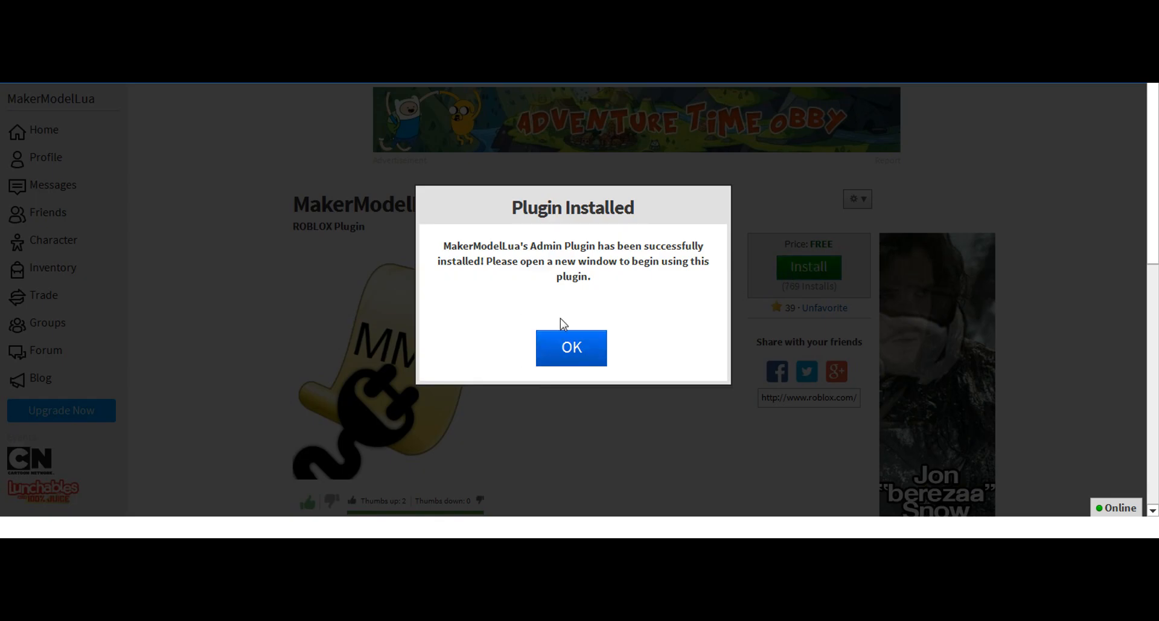
left_click(571, 346)
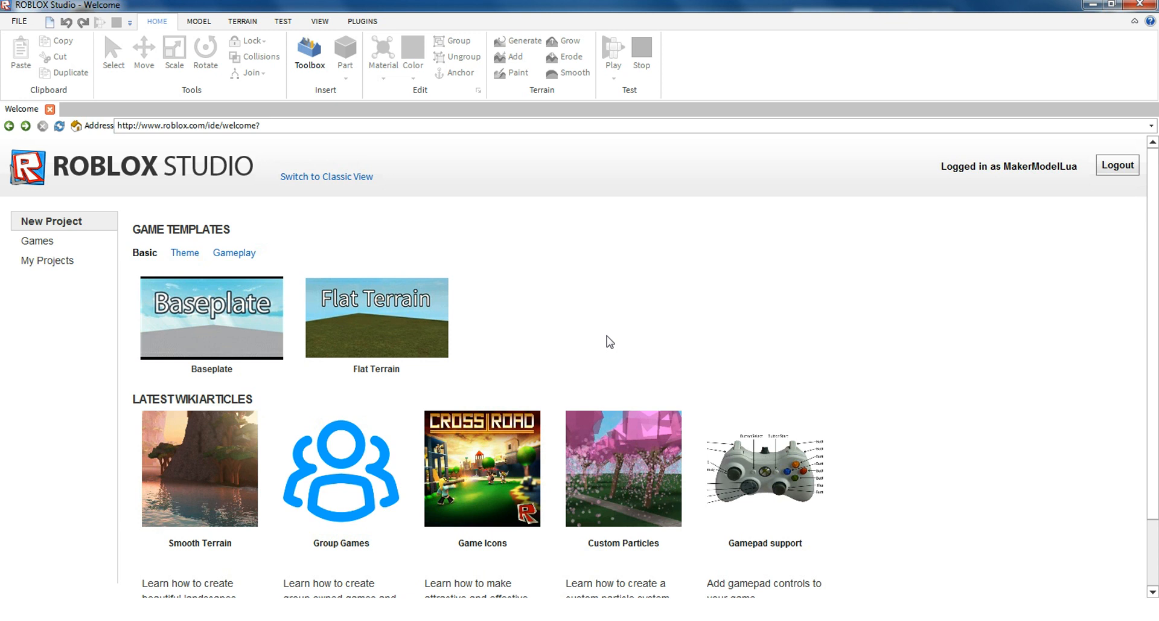
- Reopen the Testastic place from My Projects with the admin model on the baseplate
left_click(51, 259)
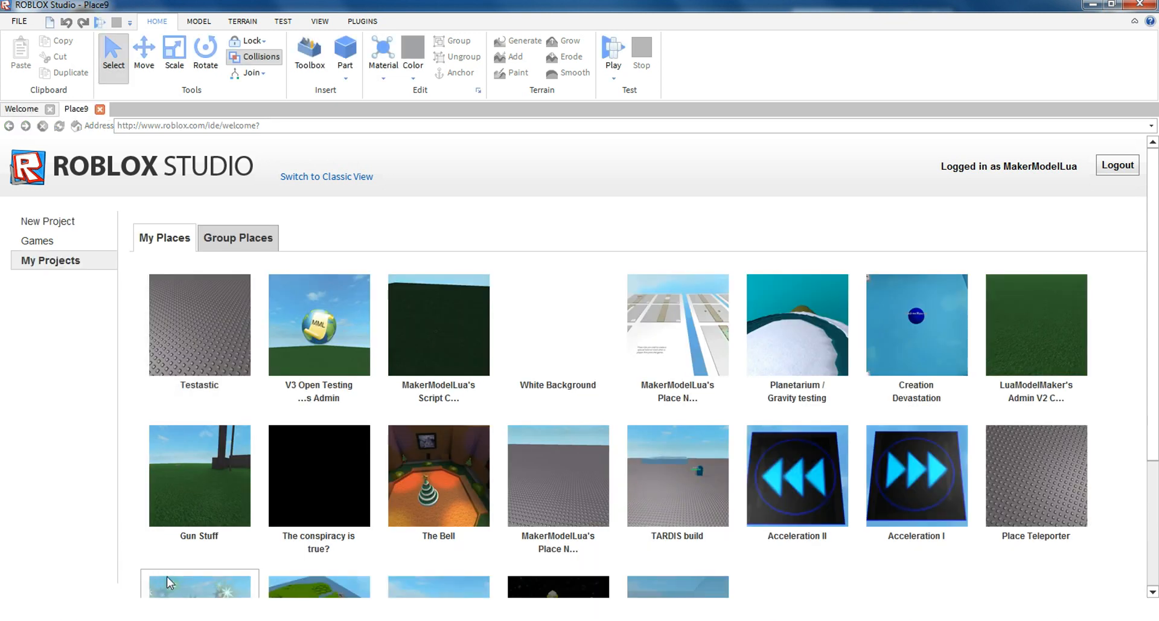
double_click(198, 334)
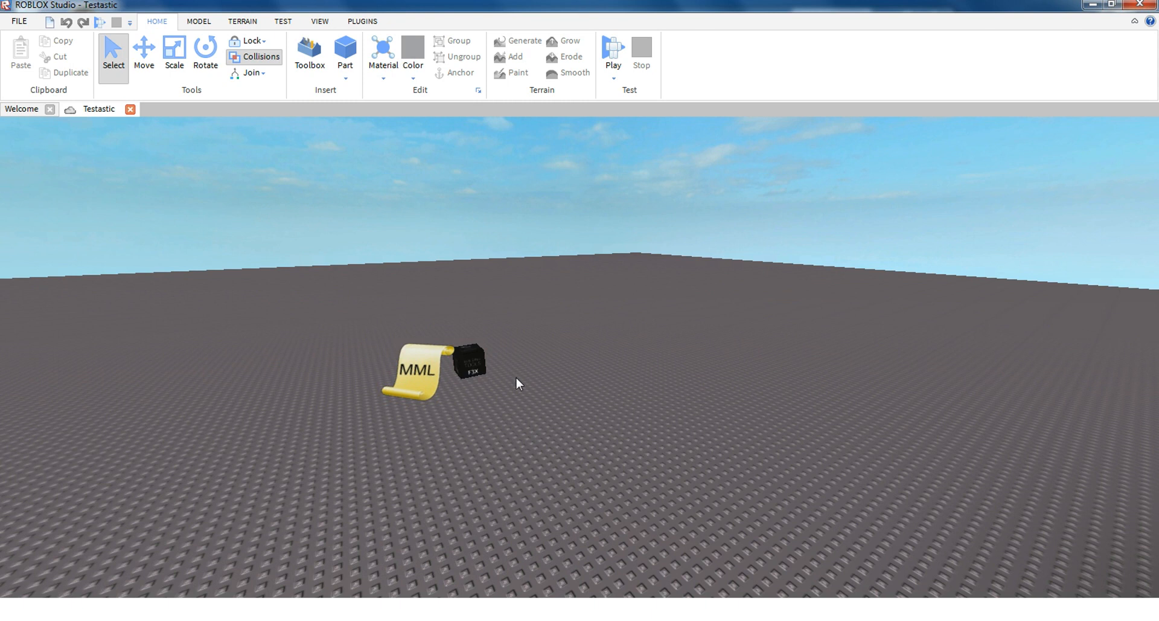
mouse_move(363, 395)
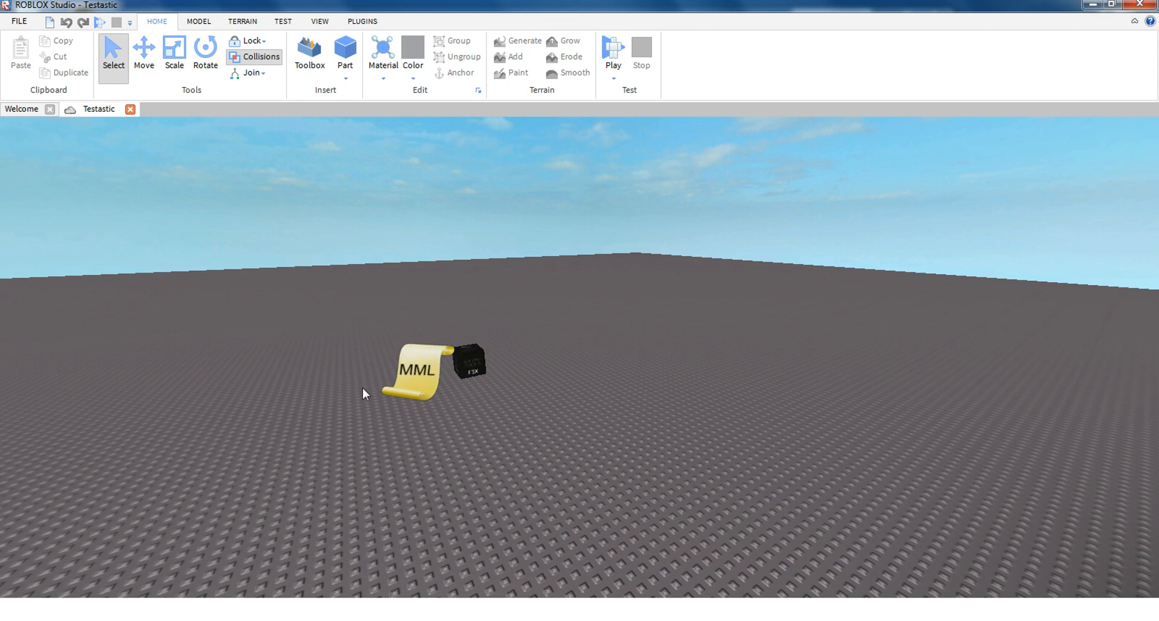
mouse_move(456, 407)
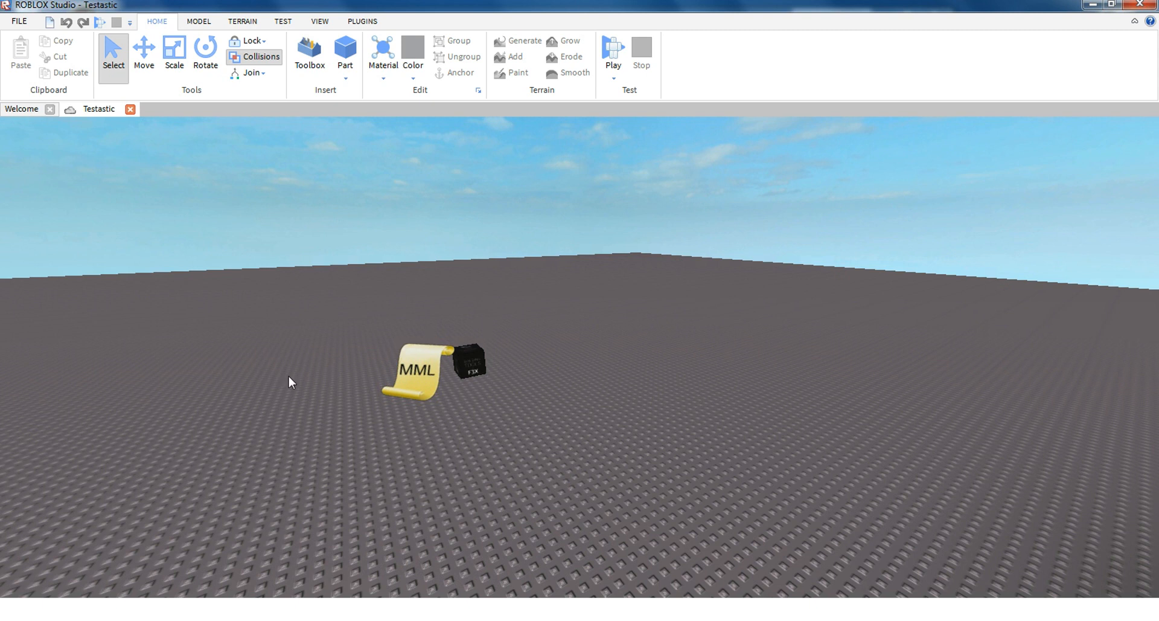
mouse_move(412, 357)
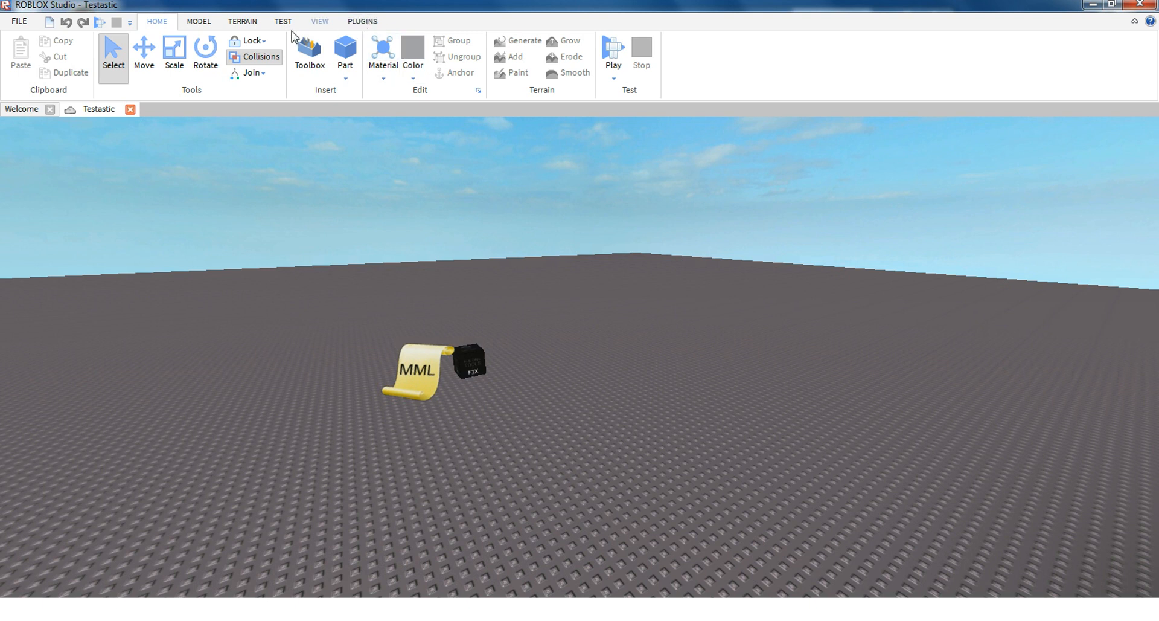
- Browse the admin's Change Settings plugin window through ranks, abuse control, sounds, VIP and group settings
left_click(362, 21)
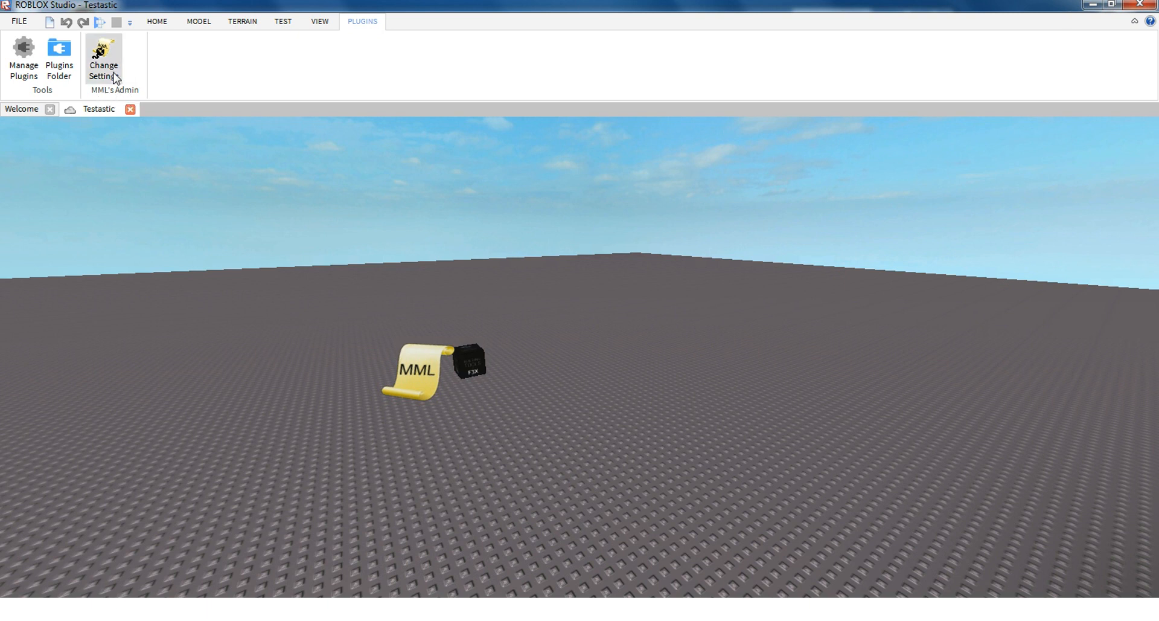
left_click(108, 50)
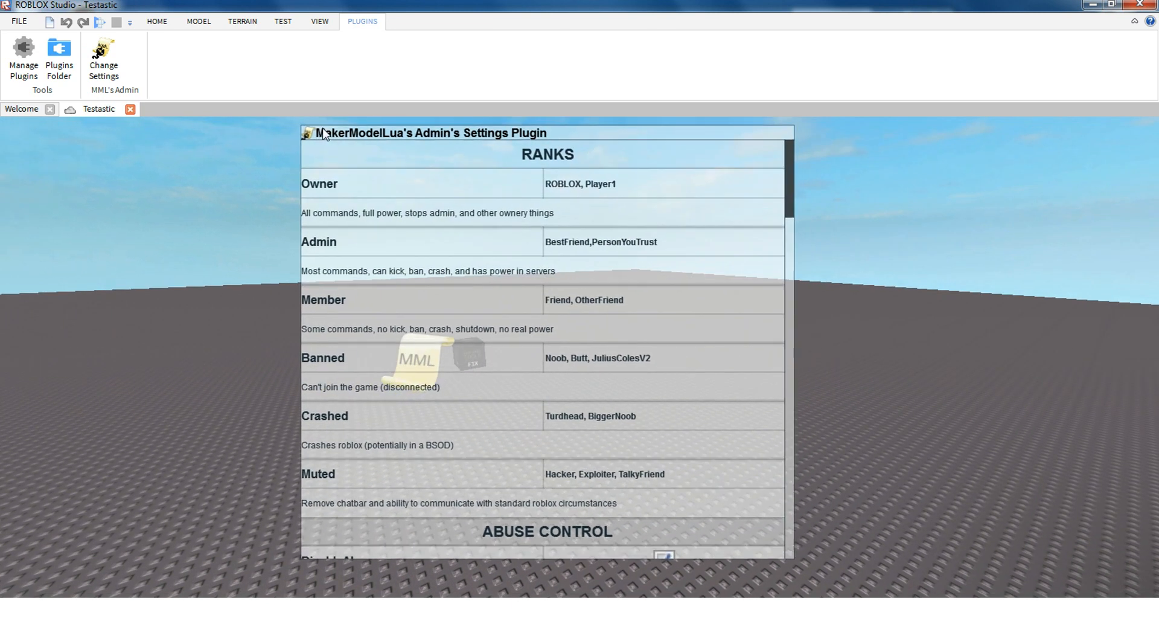
scroll("down", 3)
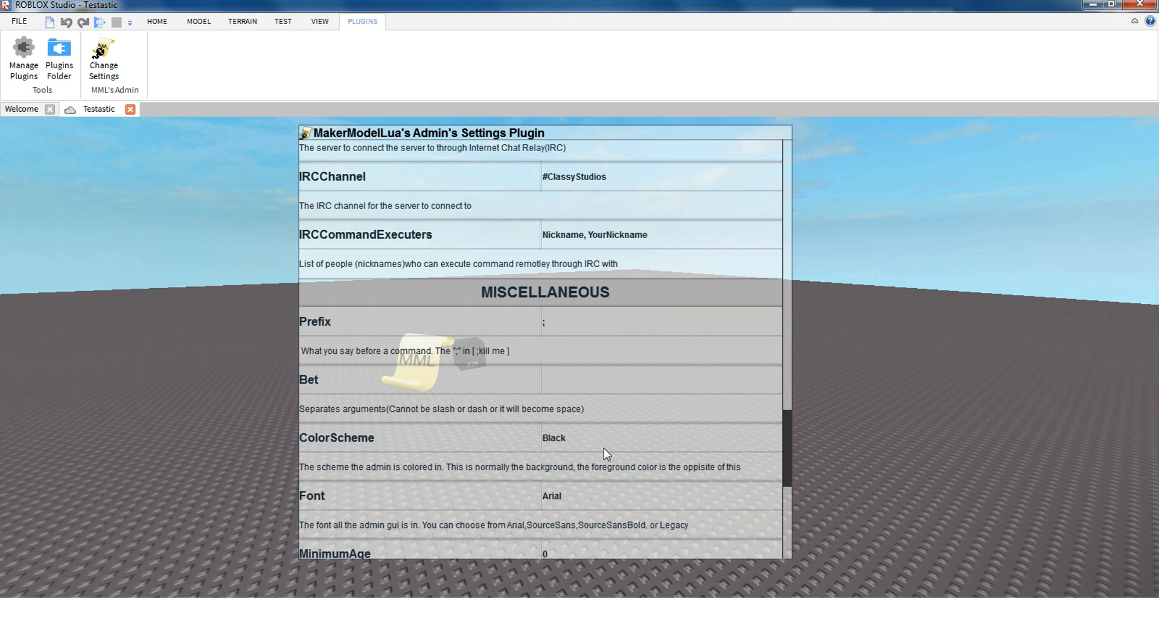
scroll("down", 3)
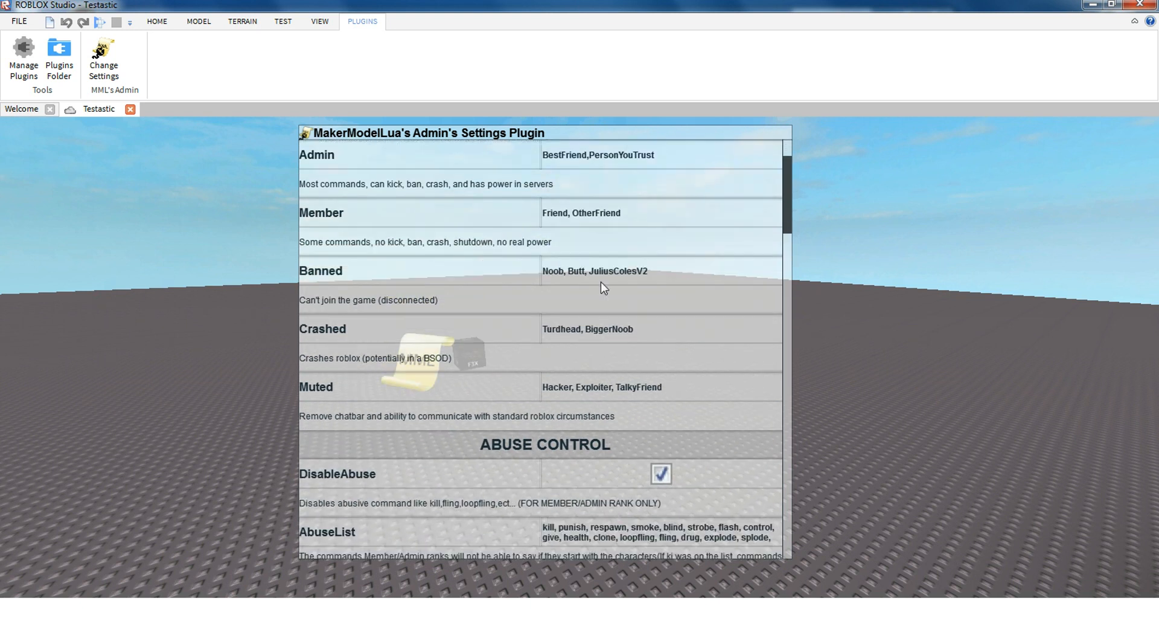
scroll("down", 3)
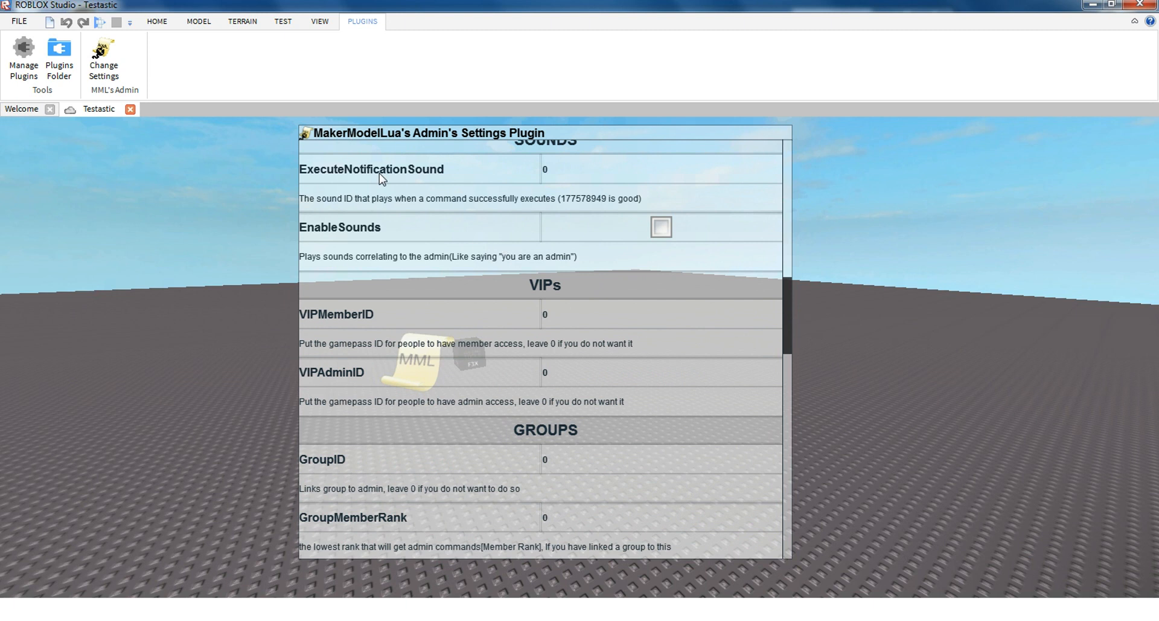
left_click(20, 21)
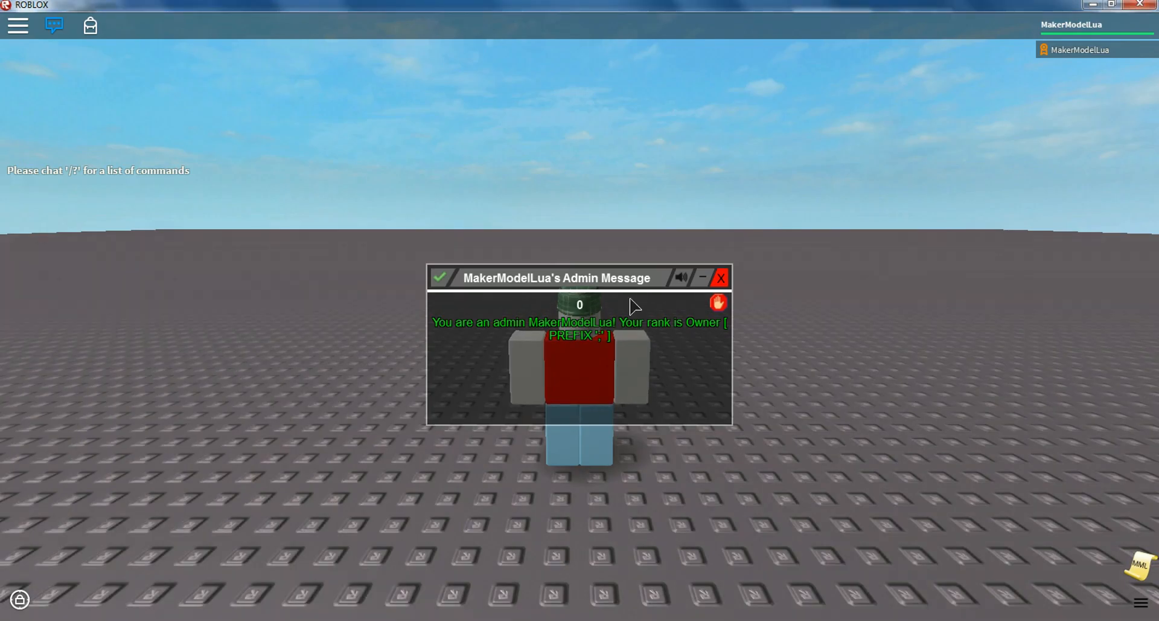
- Dismiss the admin welcome message granting Owner rank in the running game
left_click(720, 277)
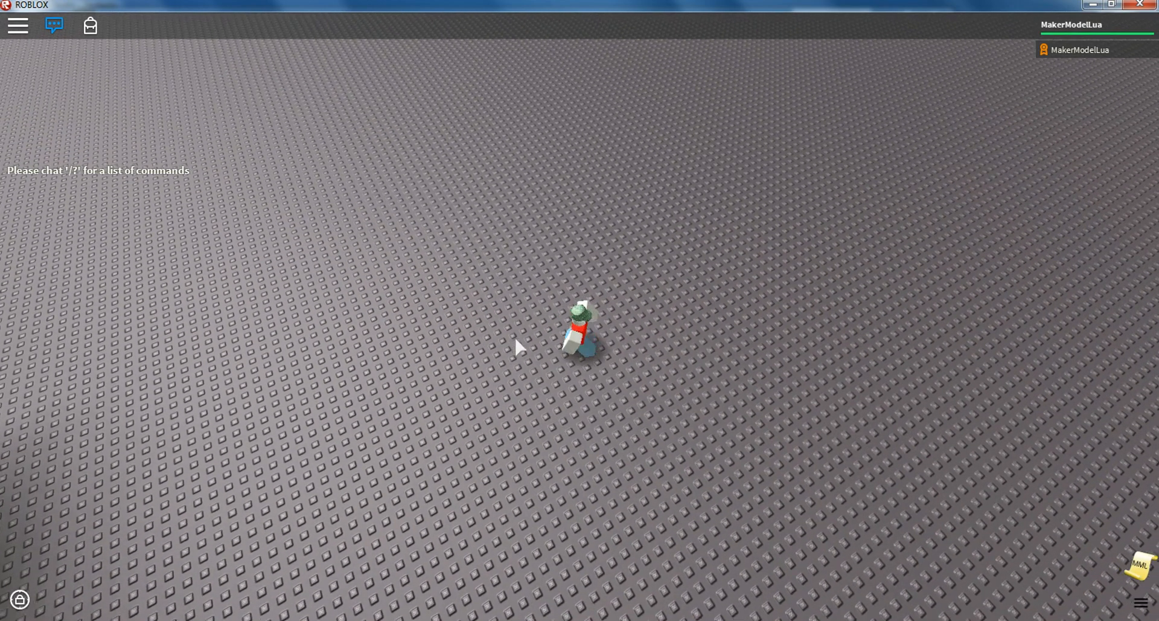
- Chat ";cmds" and scroll through the numbered Command List window
type(";cmds")
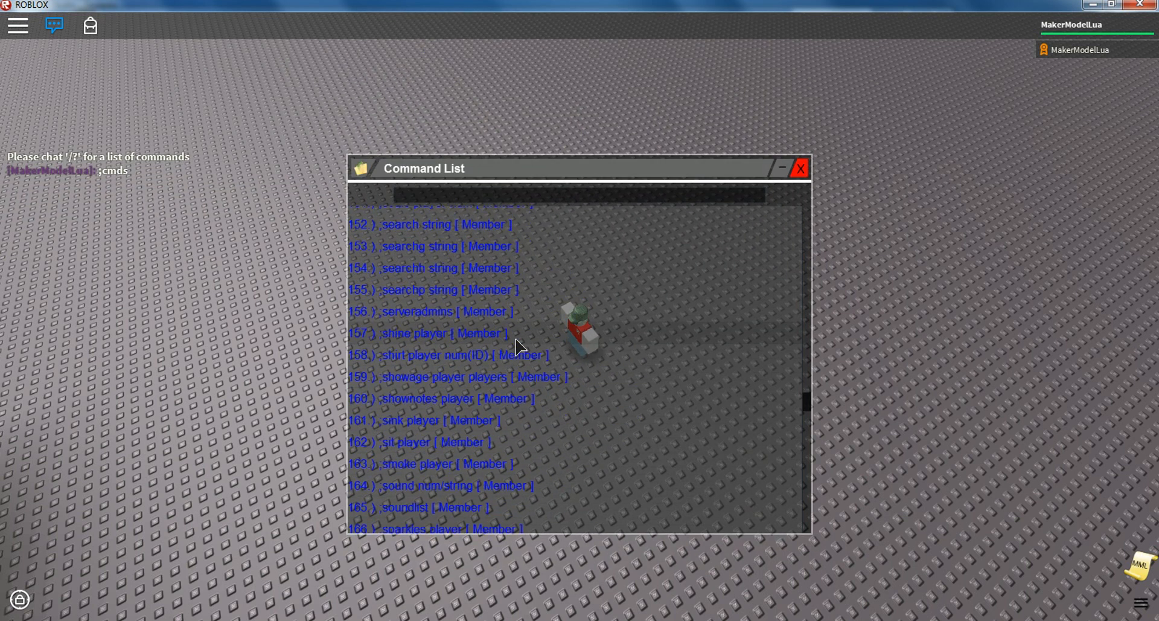
scroll("down", 3)
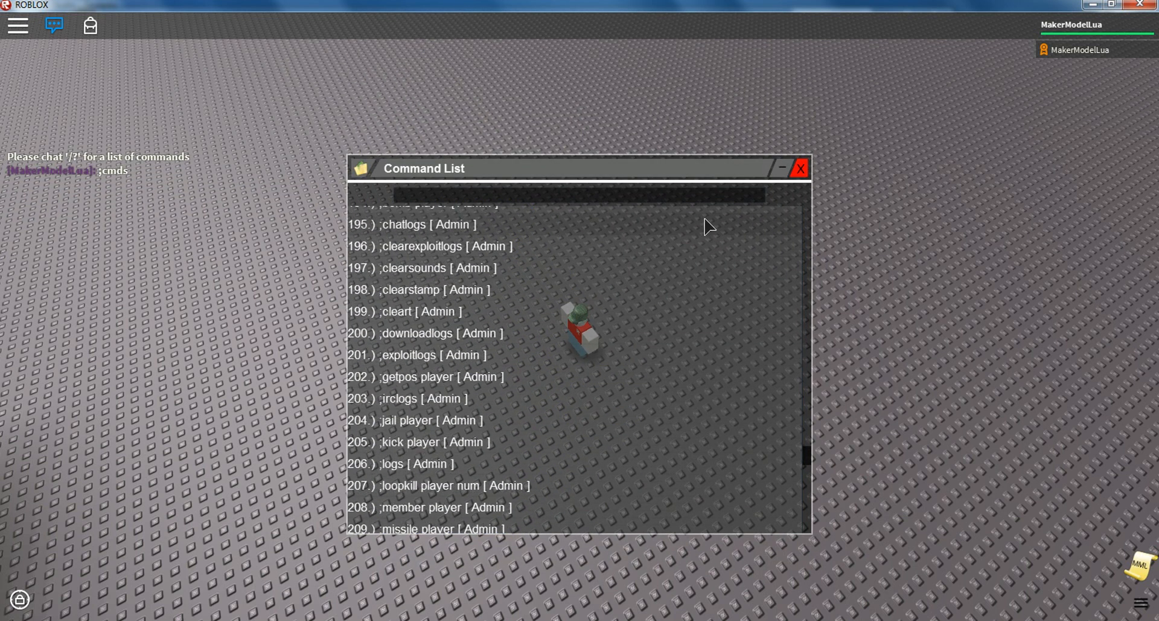